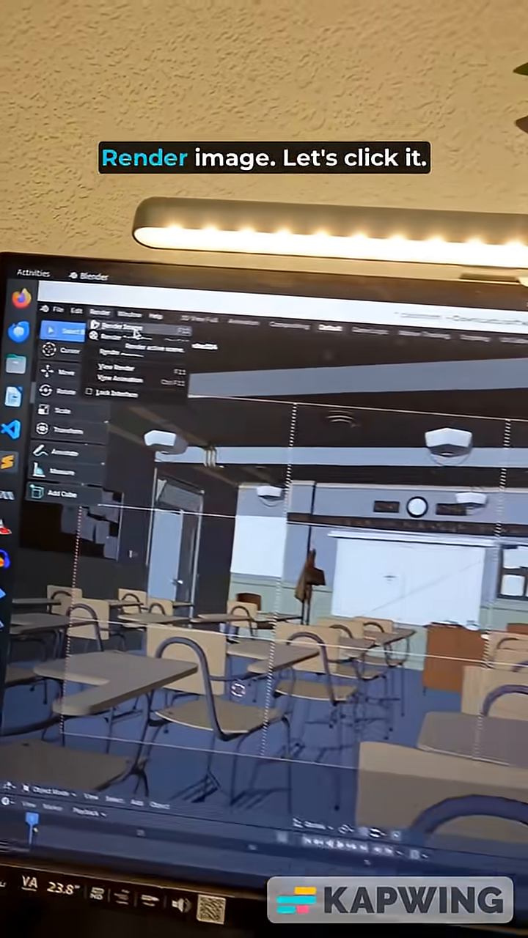
- Start a still-image render of the classroom scene via Render > Render Image
left_click(120, 328)
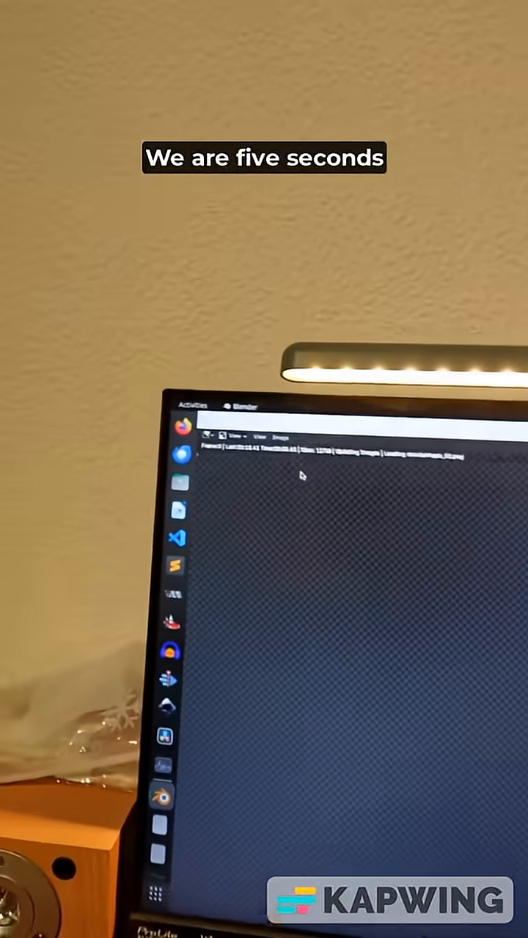